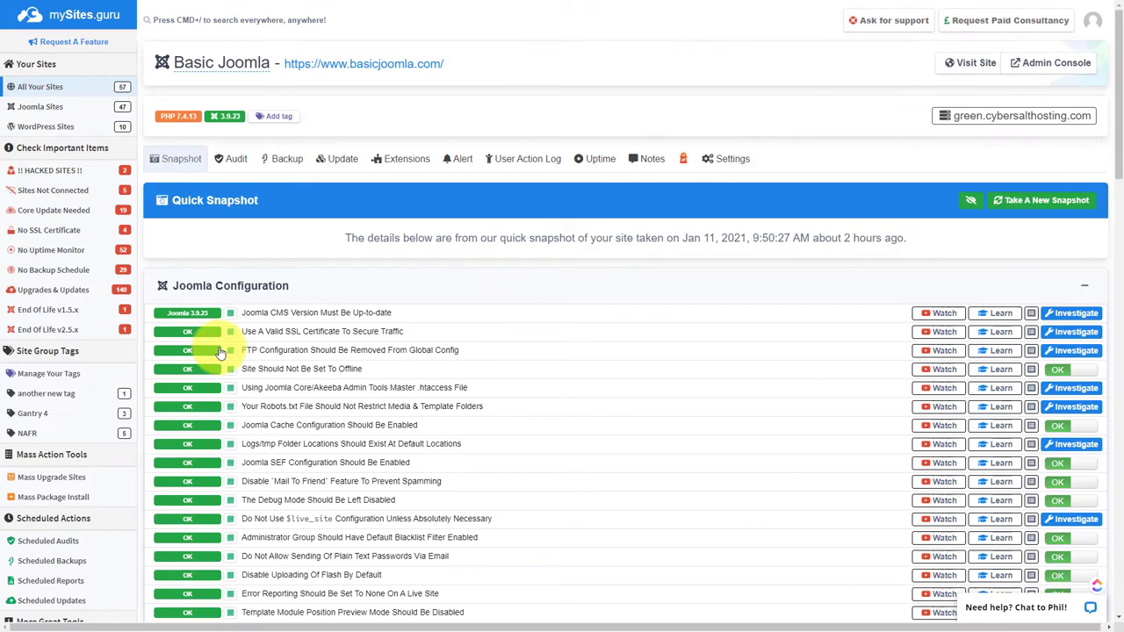
# View the Basic Joomla site's Snapshot with its Joomla Configuration checks.
pyautogui.click(288, 158)
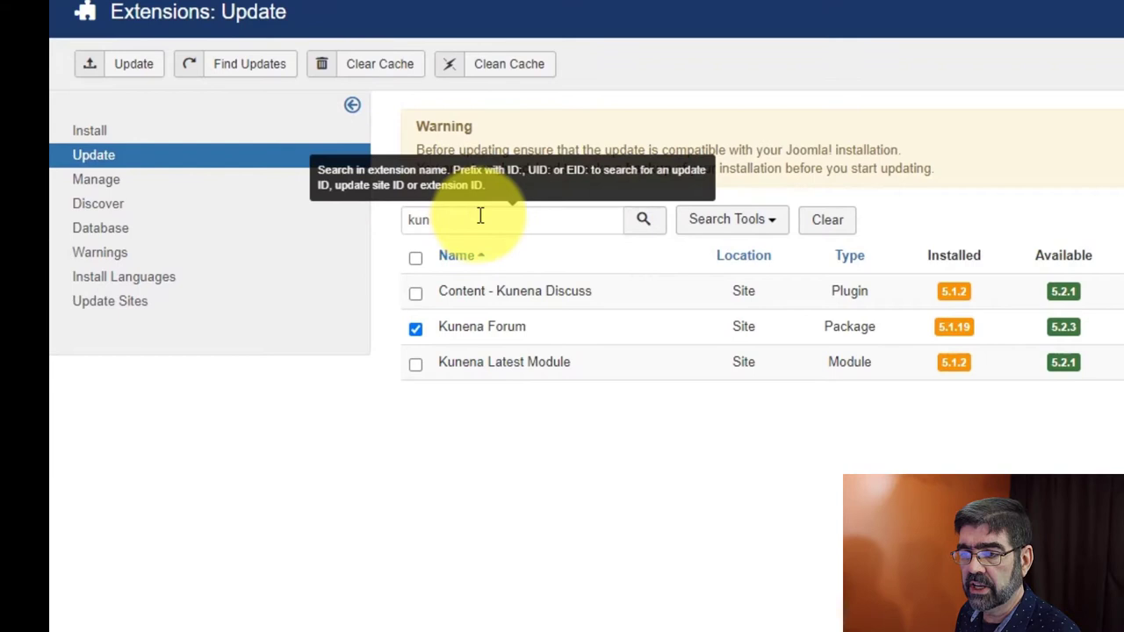
# Select only Kunena Latest Module (5.1.2 to 5.2.1) instead of Kunena Forum and launch its update.
pyautogui.click(415, 327)
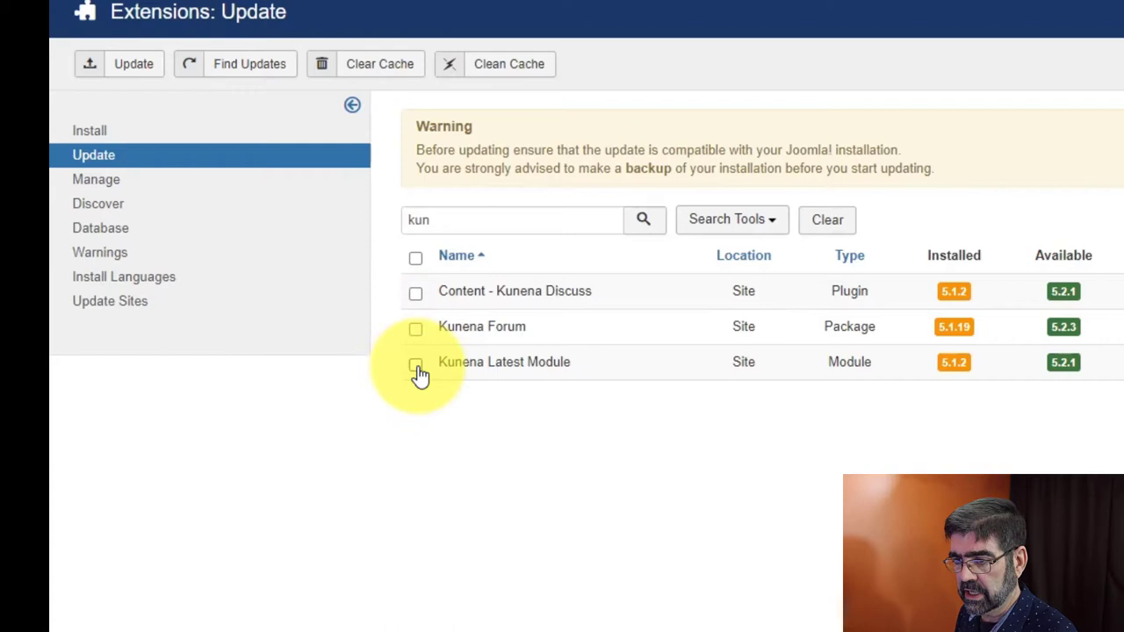
pyautogui.click(414, 362)
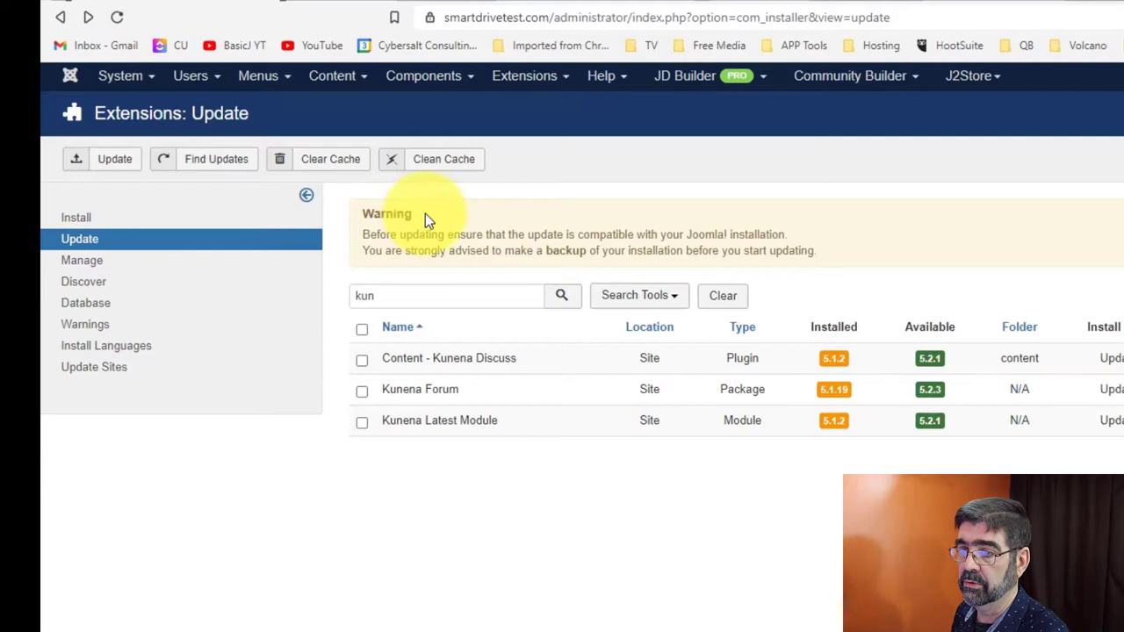
pyautogui.click(362, 421)
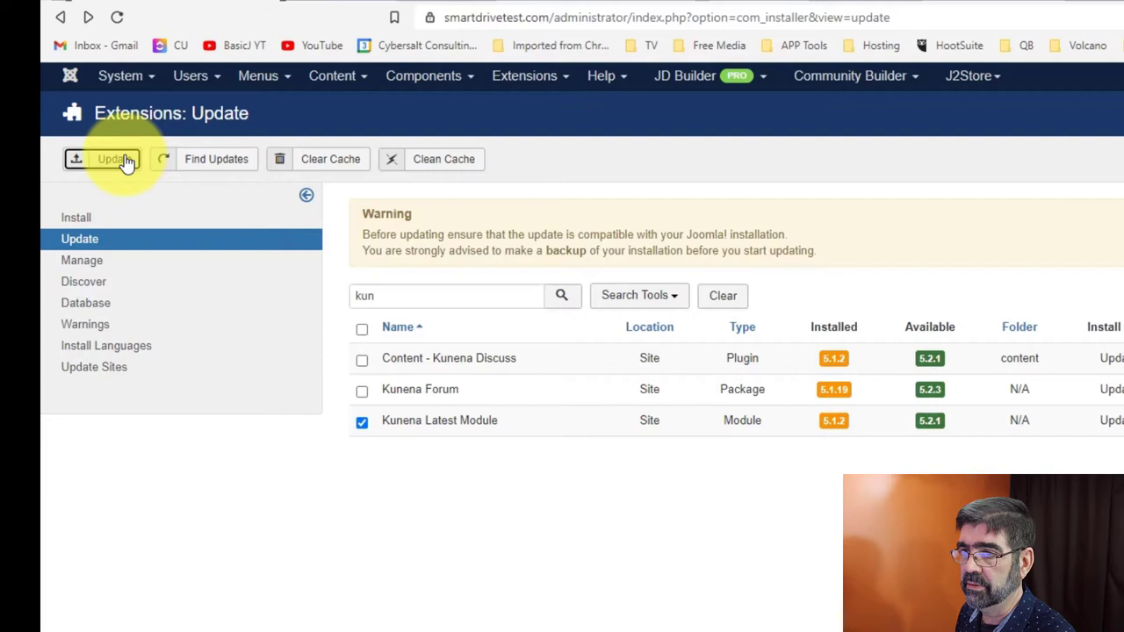
pyautogui.click(109, 158)
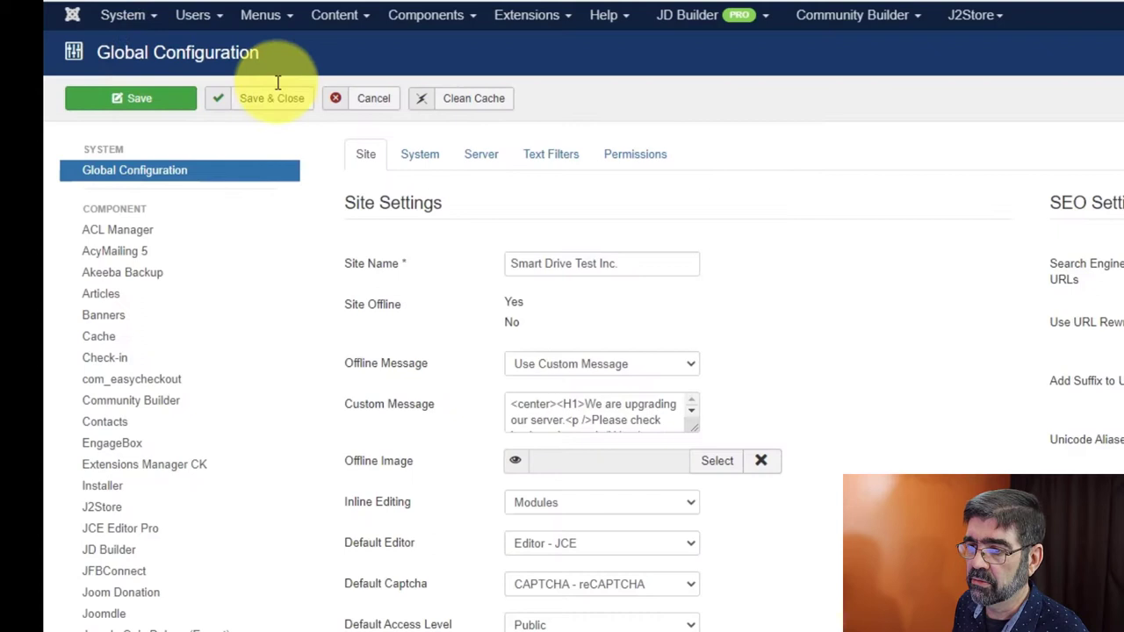
# Set Error Reporting to Development in Global Configuration's Server settings.
pyautogui.click(481, 154)
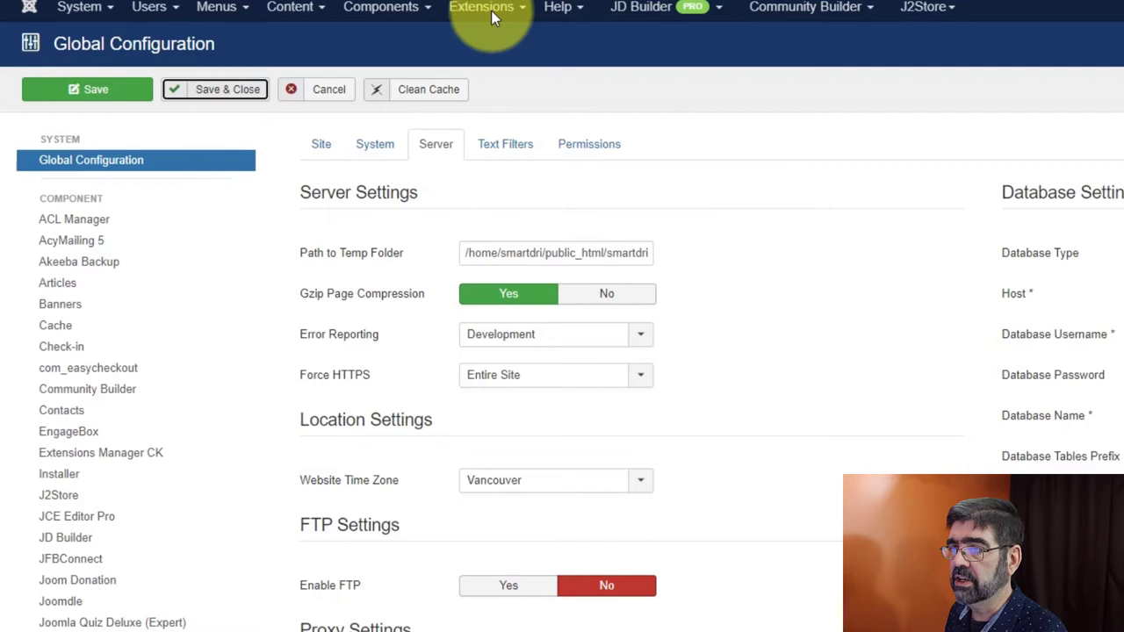
# Rerun the Kunena Latest Module update, which fails with a fatal missing-VirtueMart-files error.
pyautogui.click(227, 88)
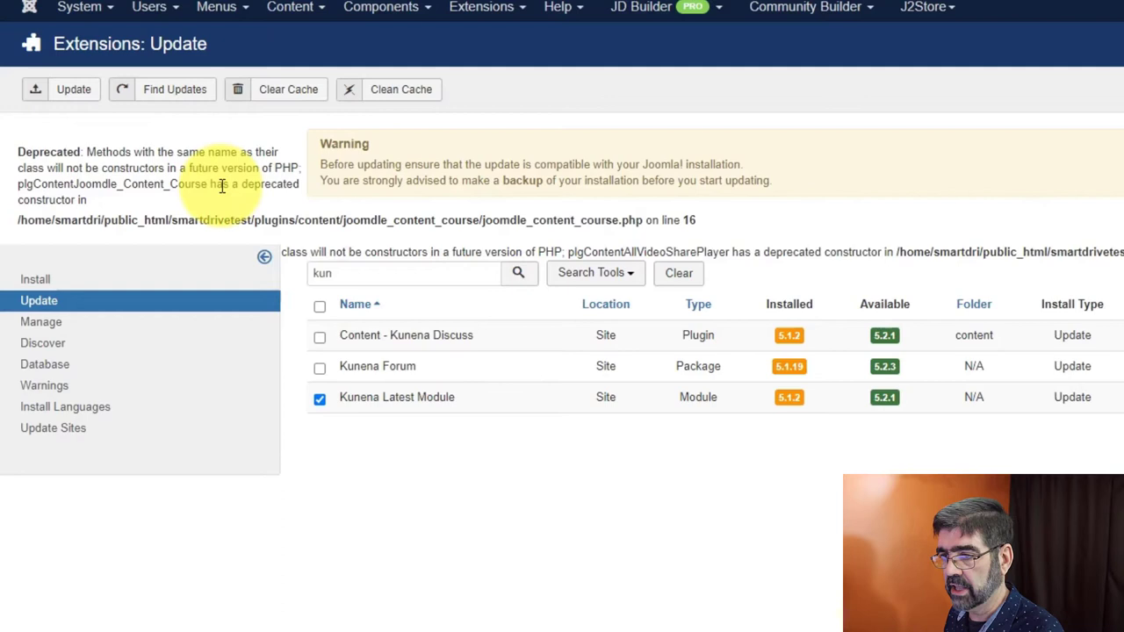
pyautogui.click(74, 88)
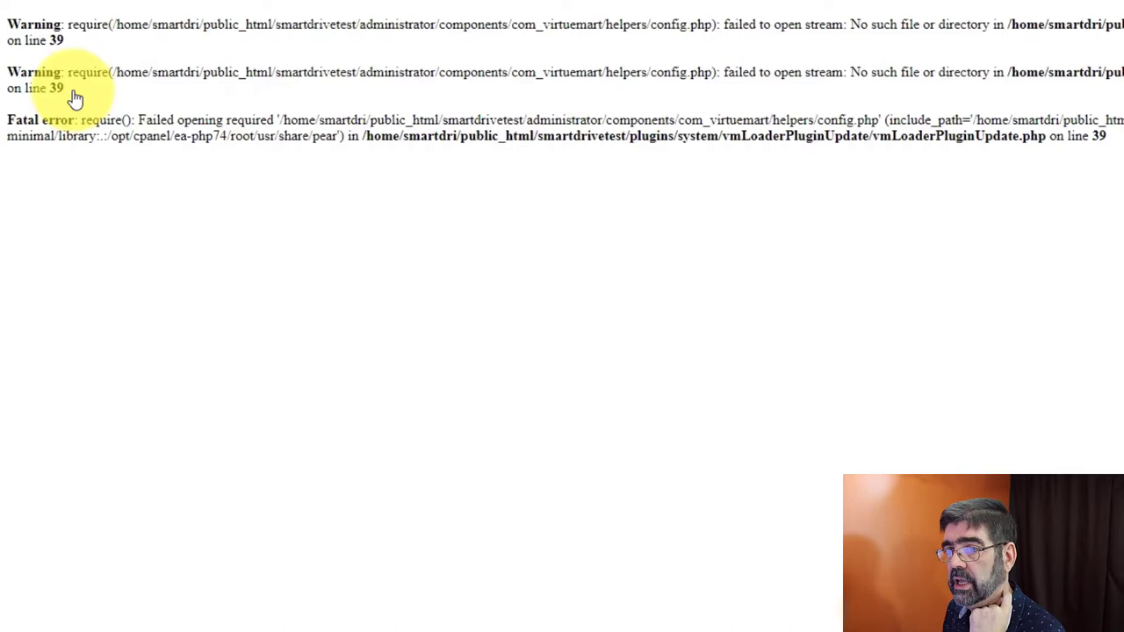
pyautogui.moveTo(569, 342)
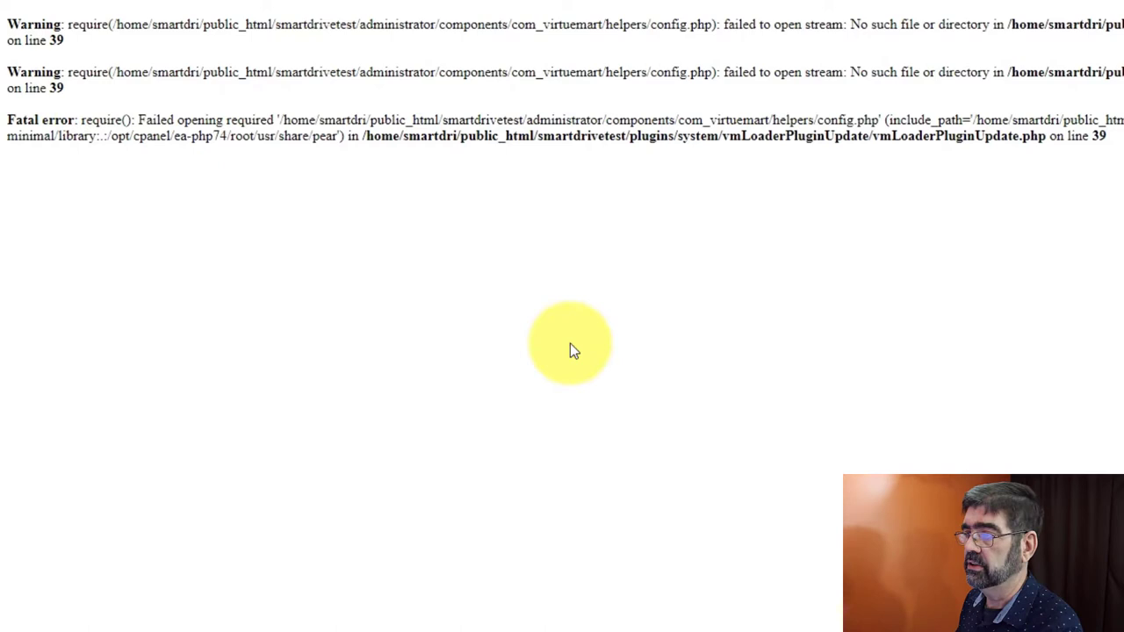
pyautogui.moveTo(488, 320)
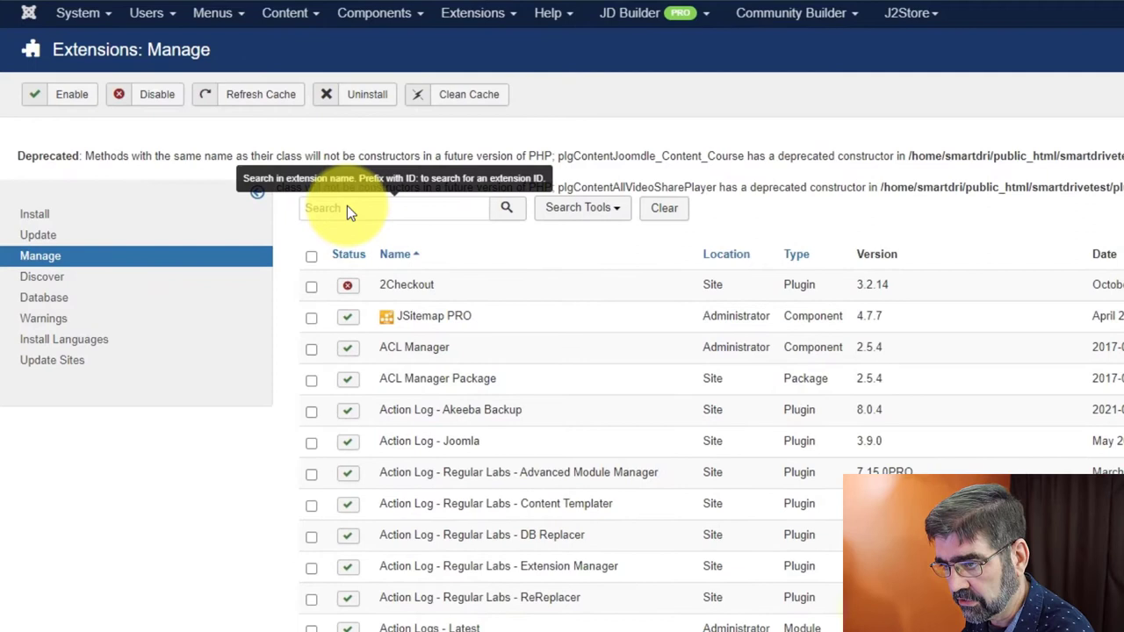
# Filter Extensions: Manage by 'virt' to list the Joomdle VirtueMart plugins.
pyautogui.write('virt')
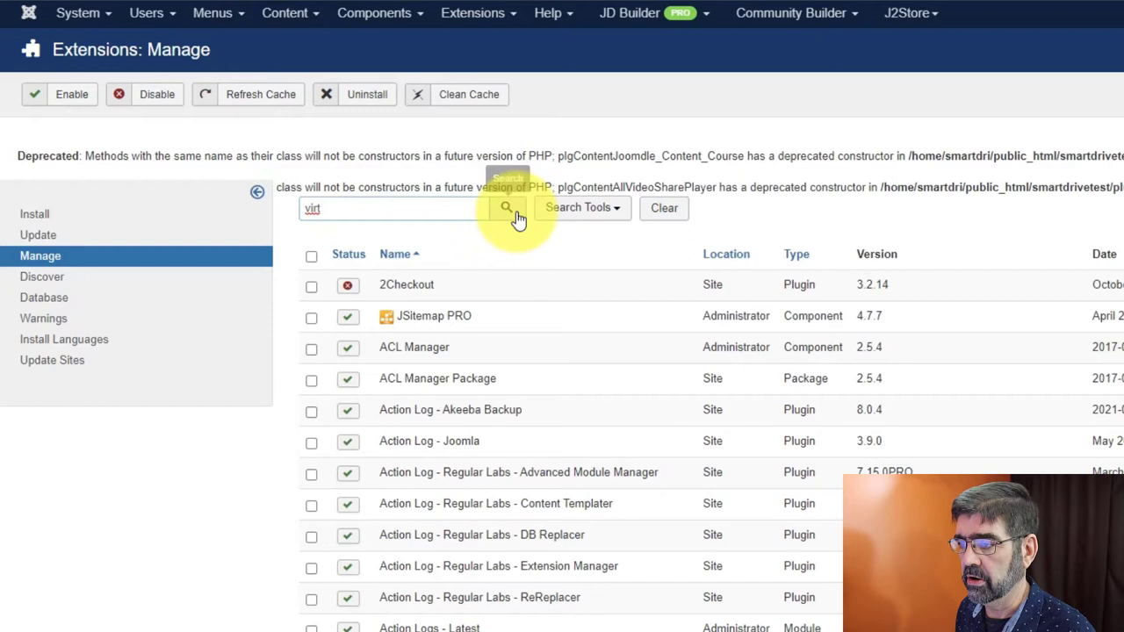
pyautogui.click(510, 208)
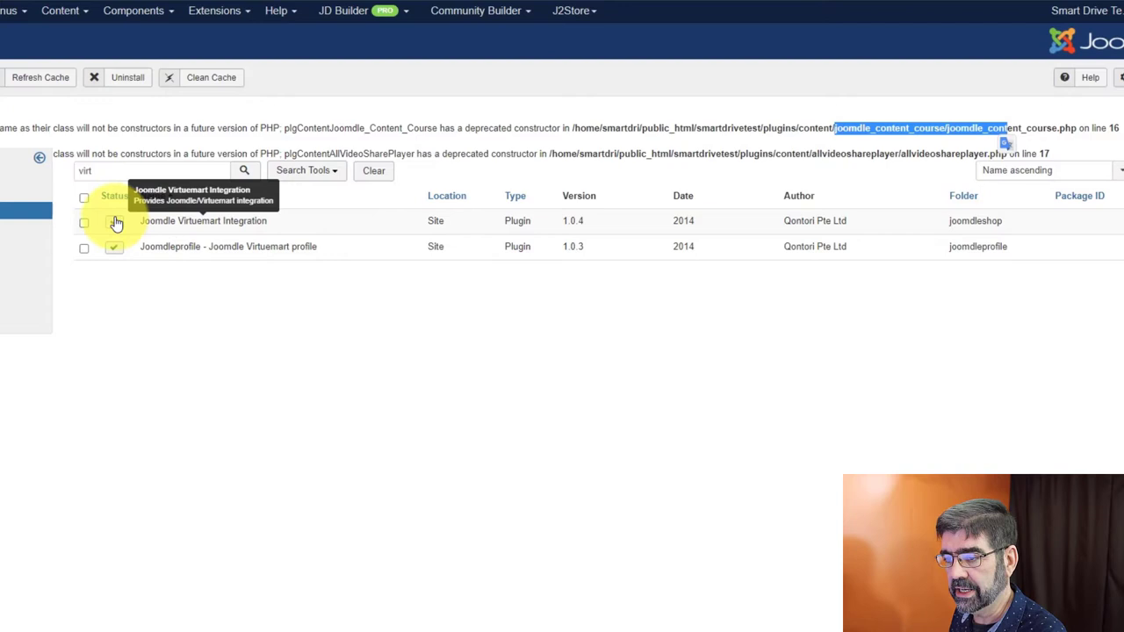
# Uninstall both Joomdle VirtueMart plugins and return to the unfiltered extension list.
pyautogui.click(127, 77)
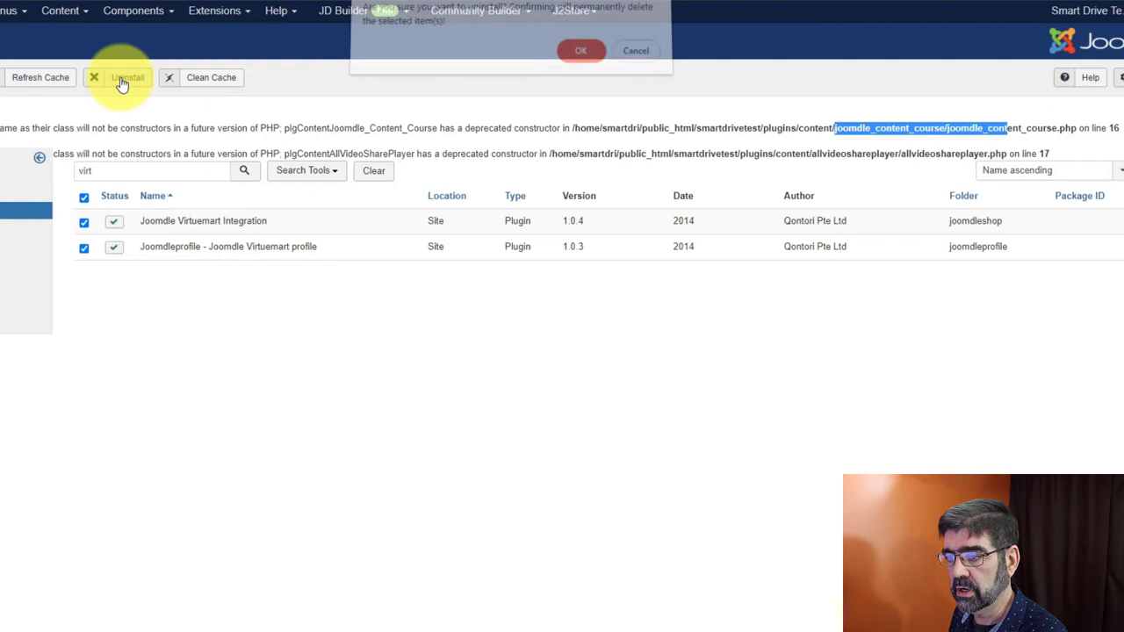
pyautogui.click(580, 49)
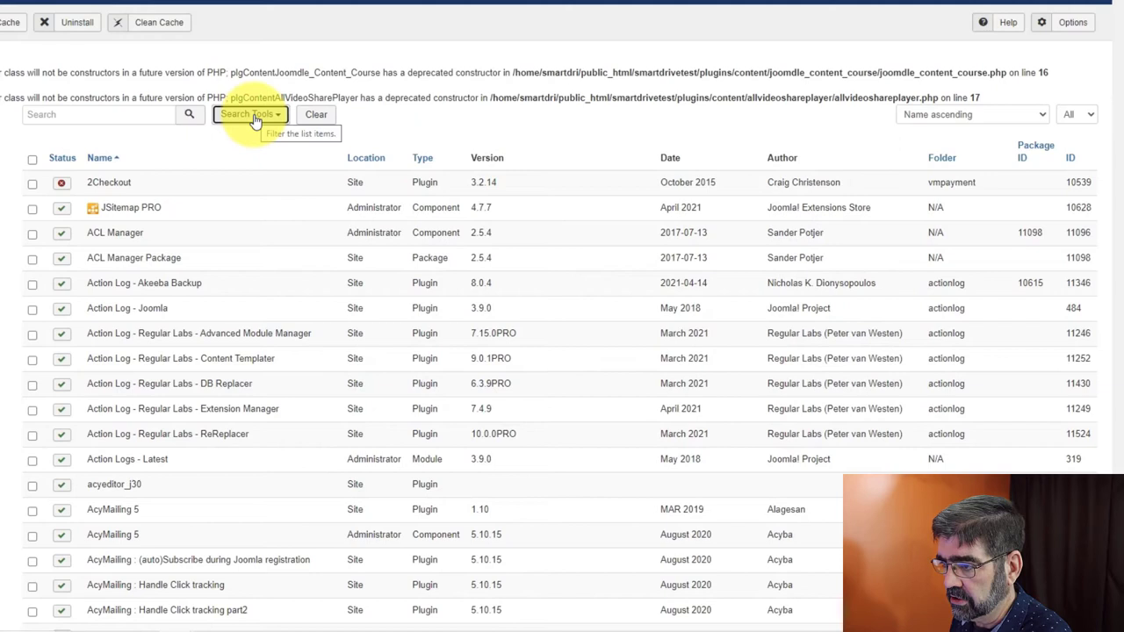
pyautogui.click(250, 114)
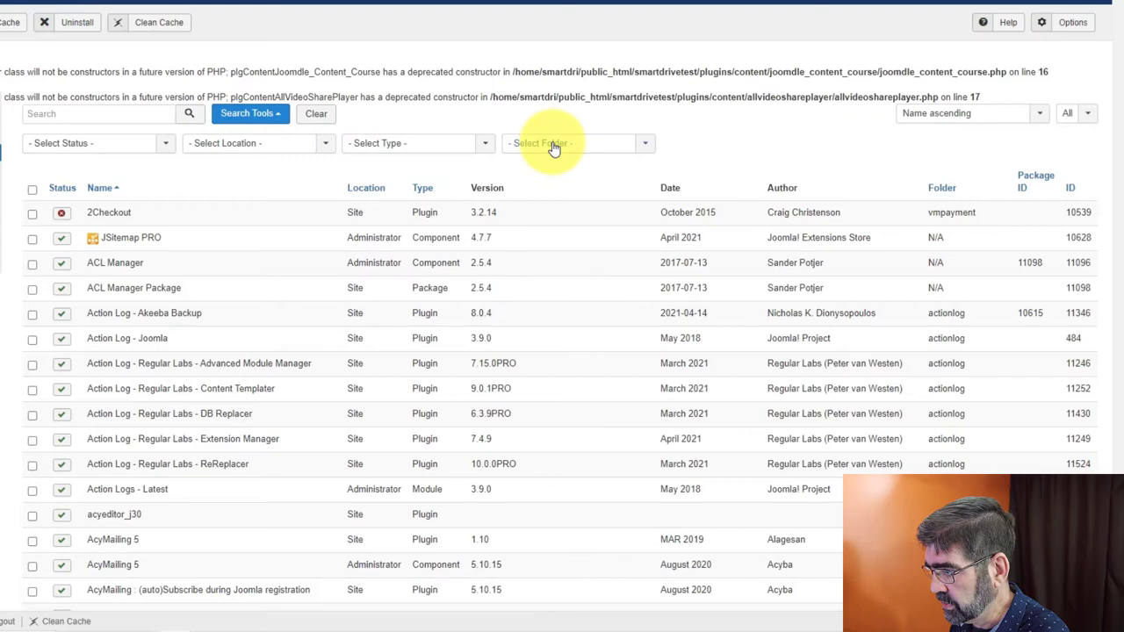
# Show the Select Folder filter listing vmcalculation, vmcustom, vmpayment, vmshipment and vmuserfield.
pyautogui.click(553, 144)
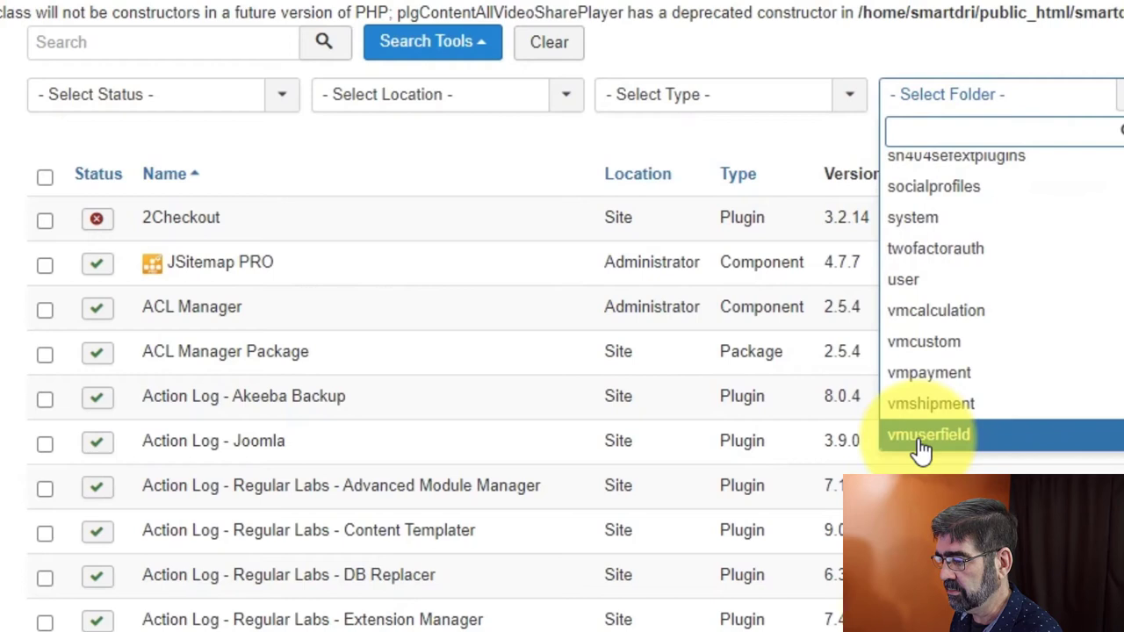
# Filter to vmuserfield and uninstall Realex_hpp_api, then VM - Calculation Avalara Tax.
pyautogui.click(927, 436)
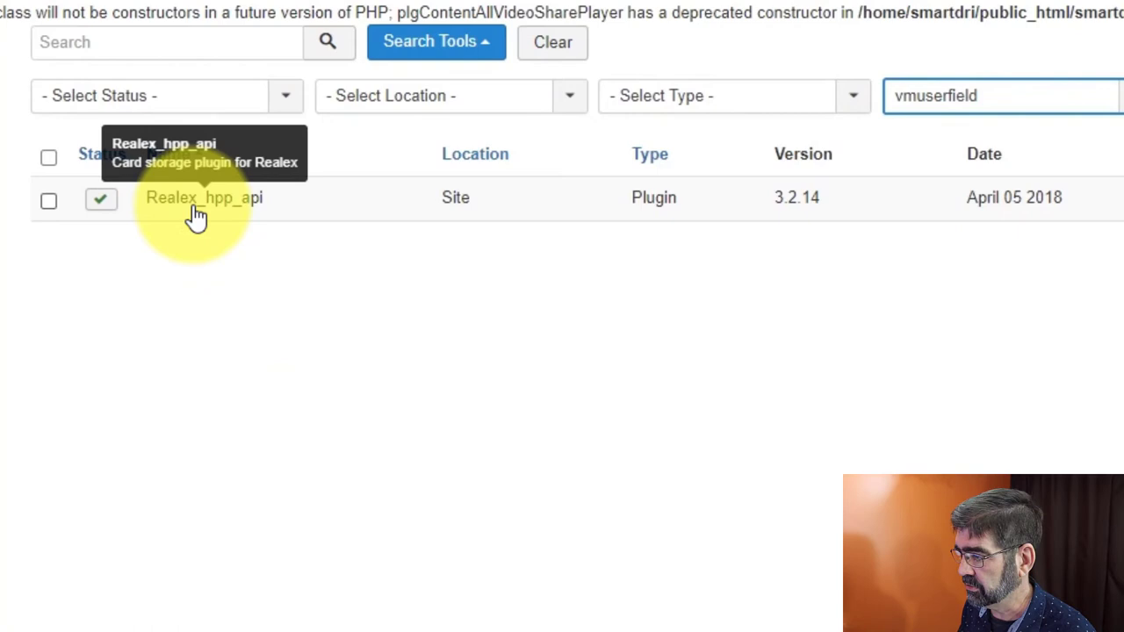
pyautogui.moveTo(1081, 215)
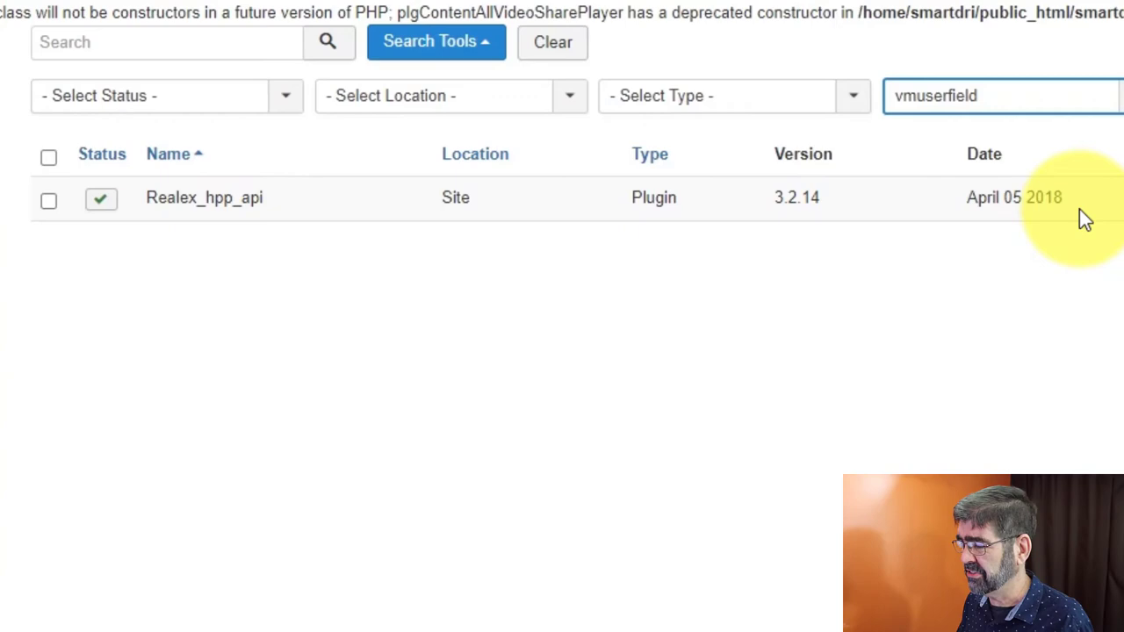
pyautogui.click(246, 122)
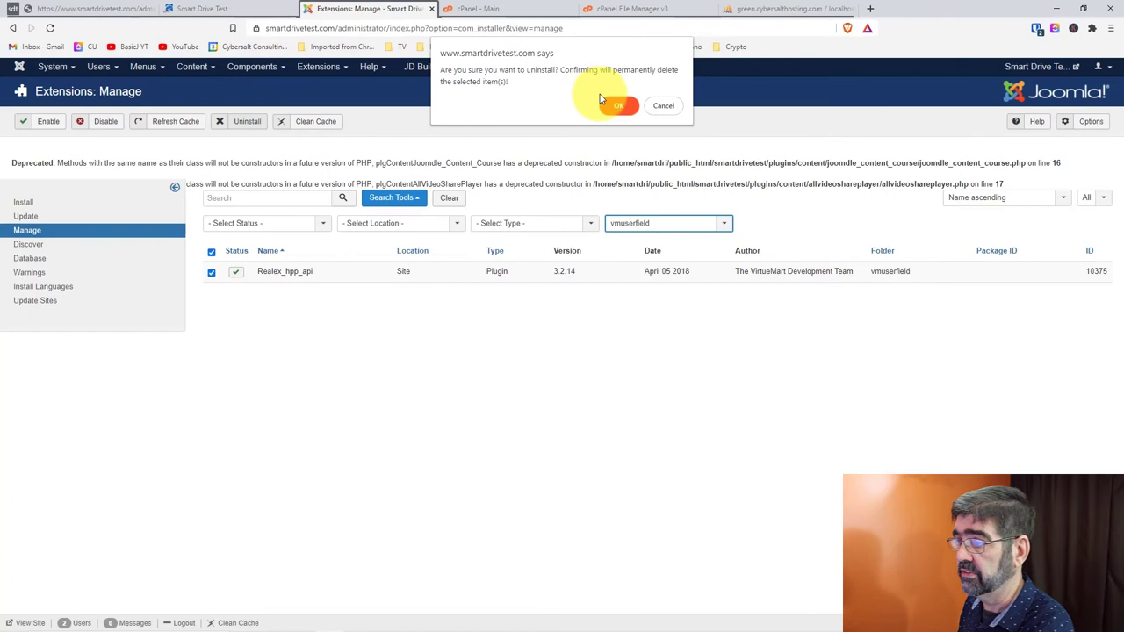
pyautogui.click(618, 106)
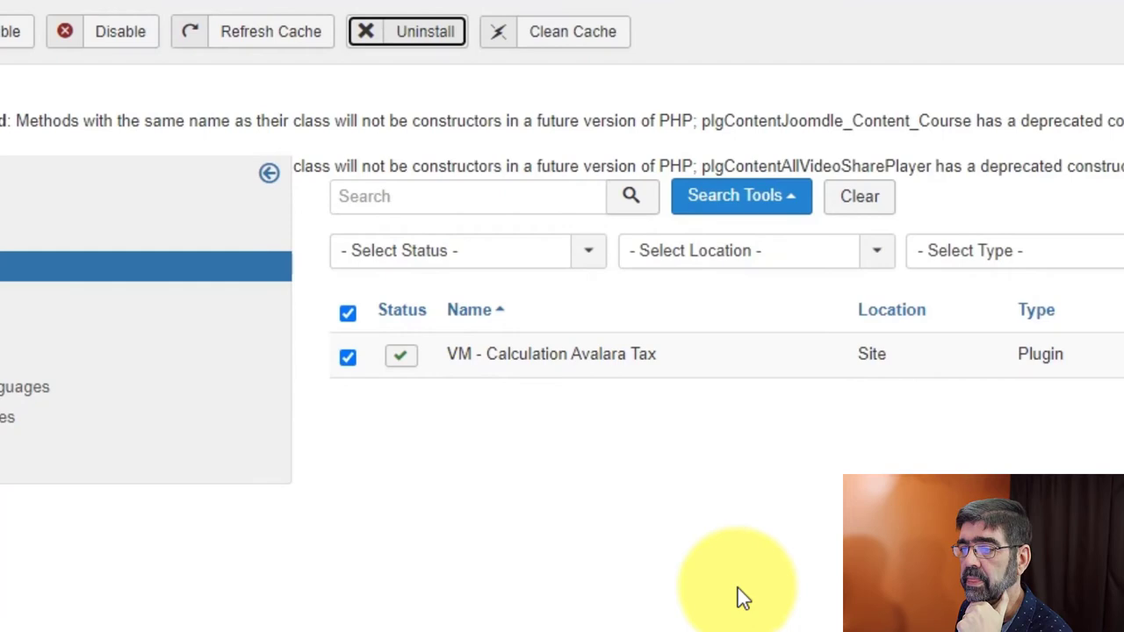
pyautogui.click(408, 32)
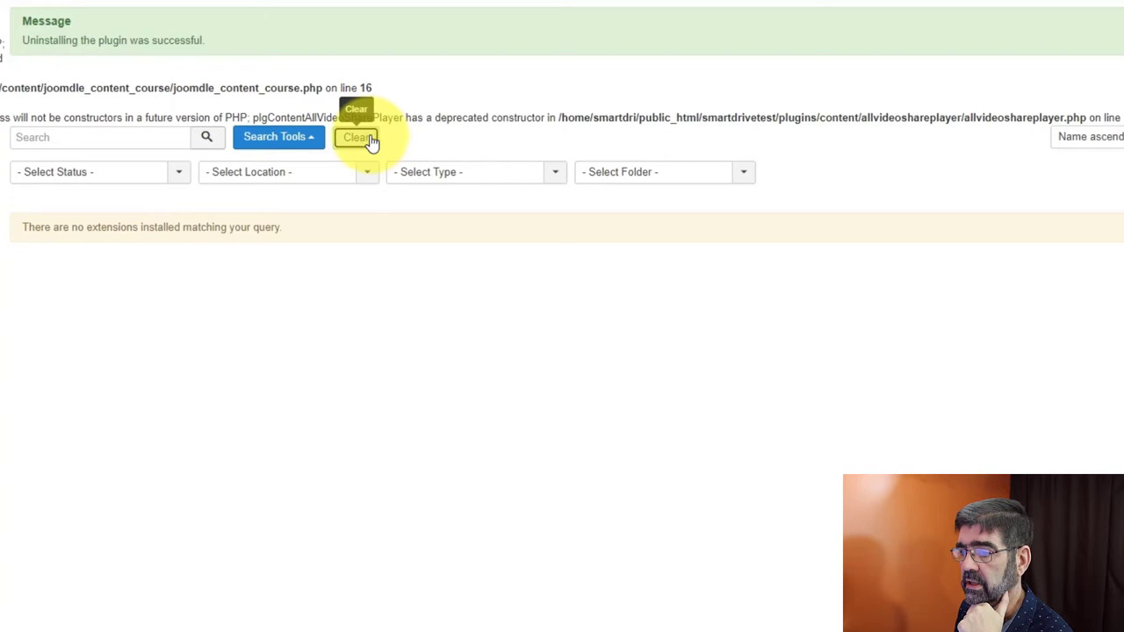
# Search 'vm' and uninstall the OPC vmshipment, plgvm_specification and other VirtueMart plugins, keeping RokNavMenu.
pyautogui.click(358, 137)
pyautogui.write('vm')
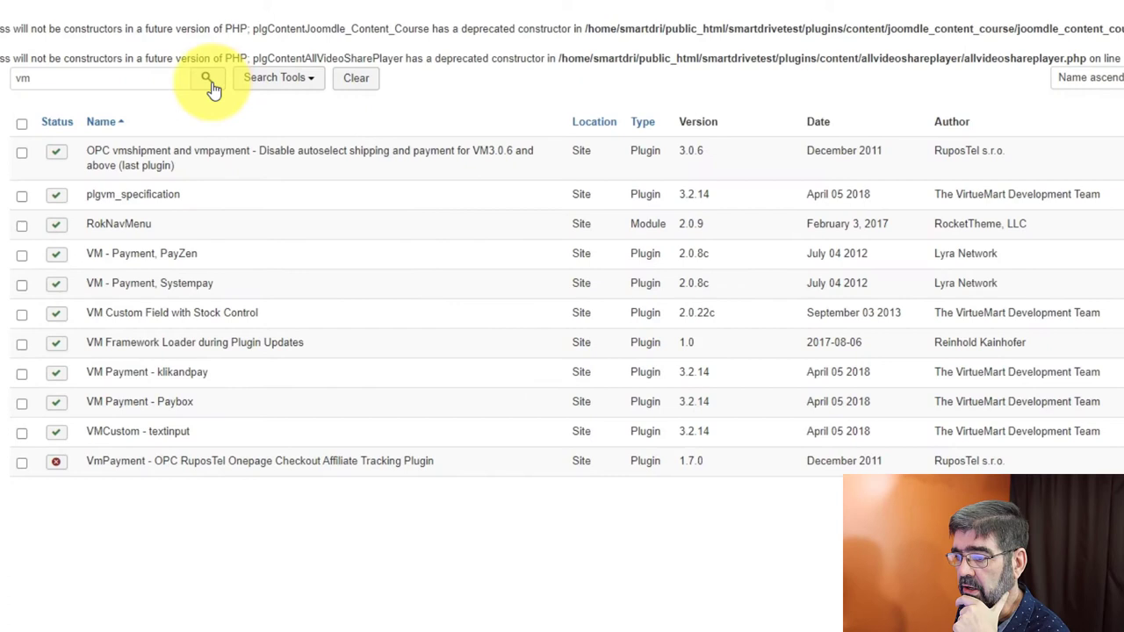
pyautogui.moveTo(137, 257)
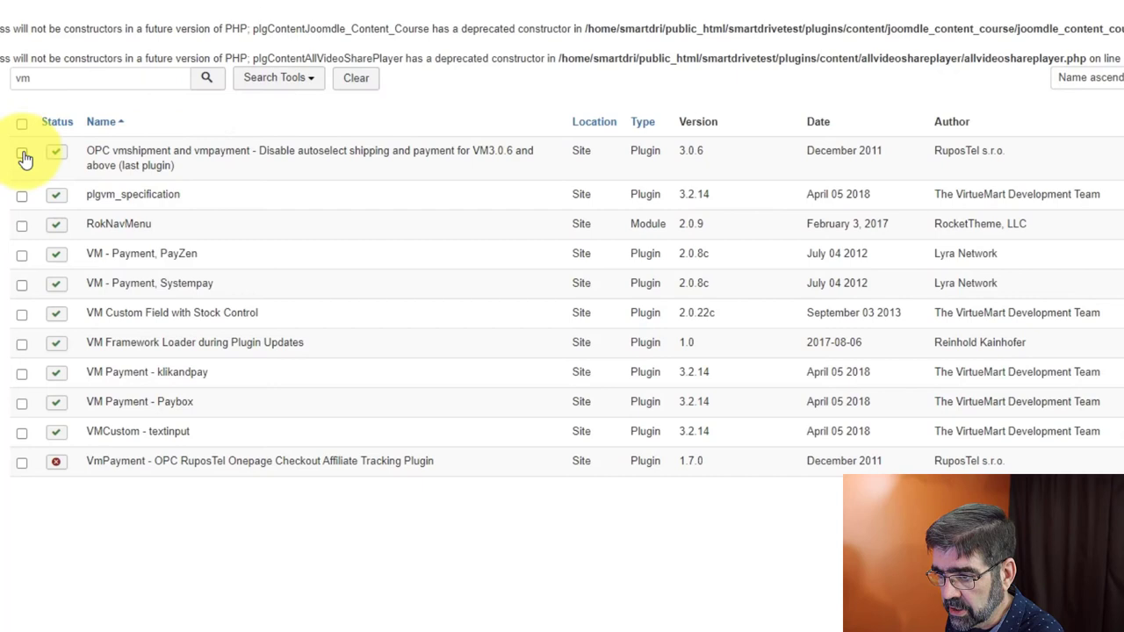
pyautogui.click(21, 151)
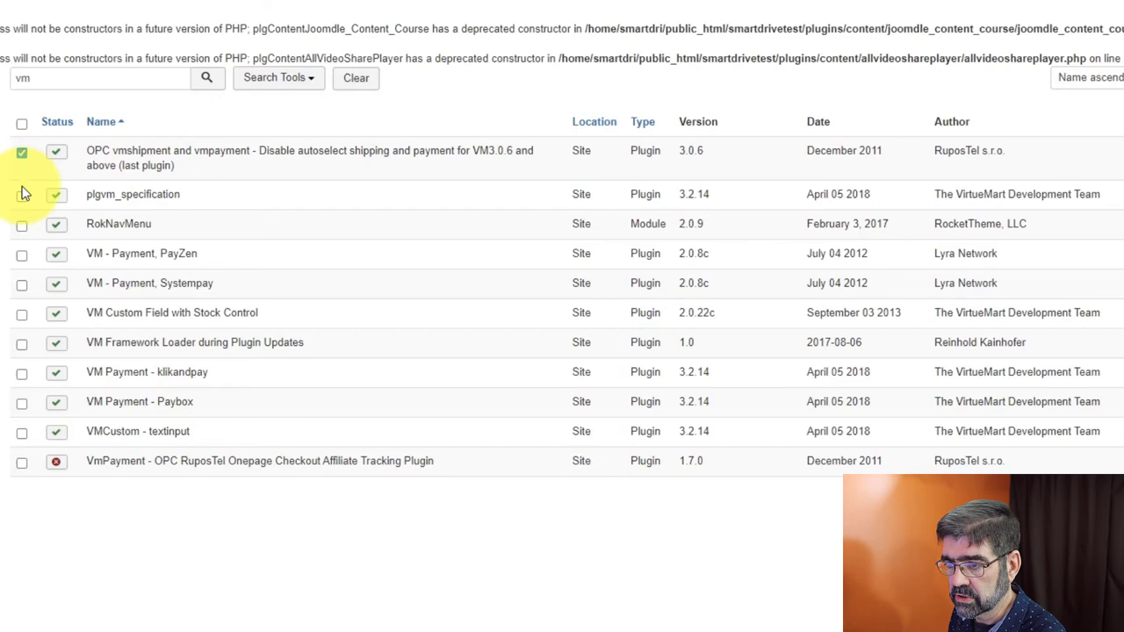
pyautogui.click(21, 400)
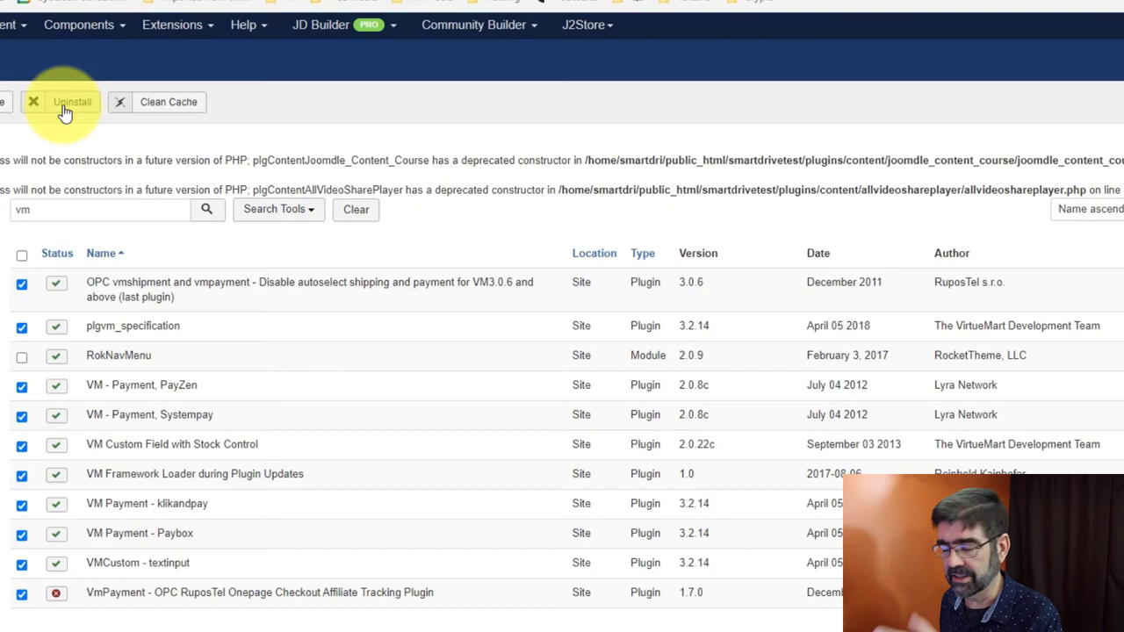
pyautogui.click(74, 102)
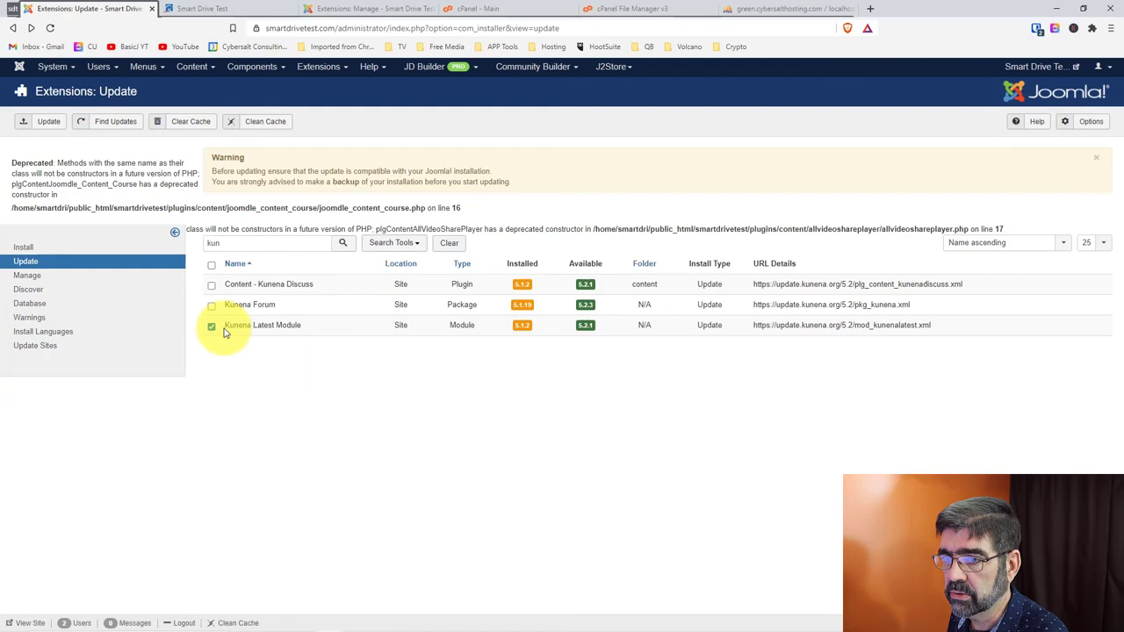
# Mark Kunena Latest Module and run its update successfully.
pyautogui.click(49, 121)
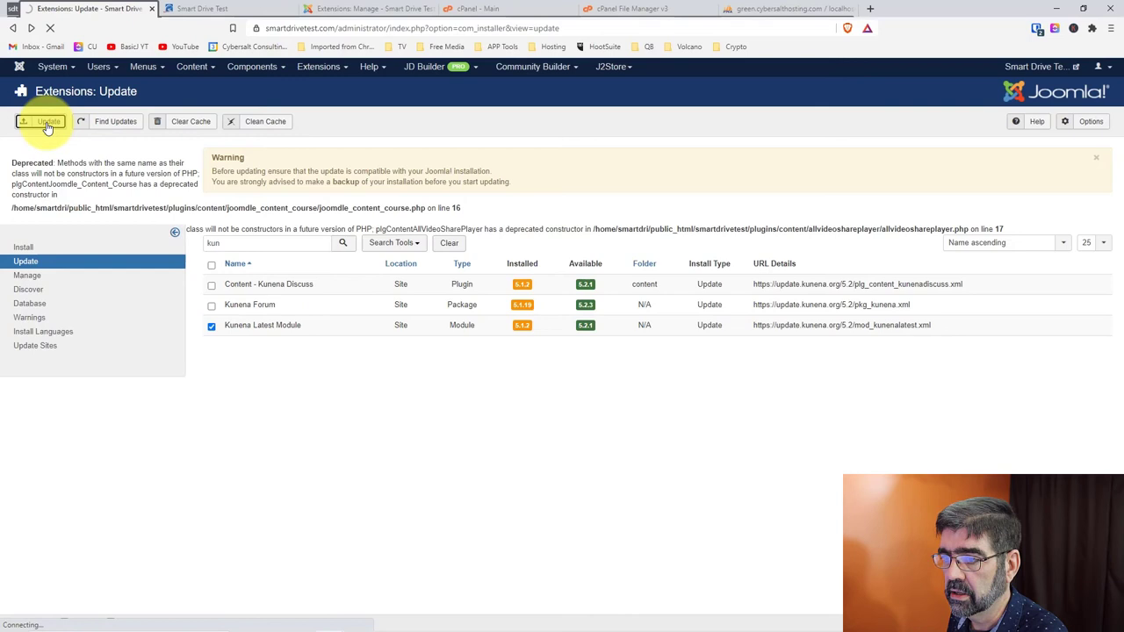
pyautogui.click(47, 121)
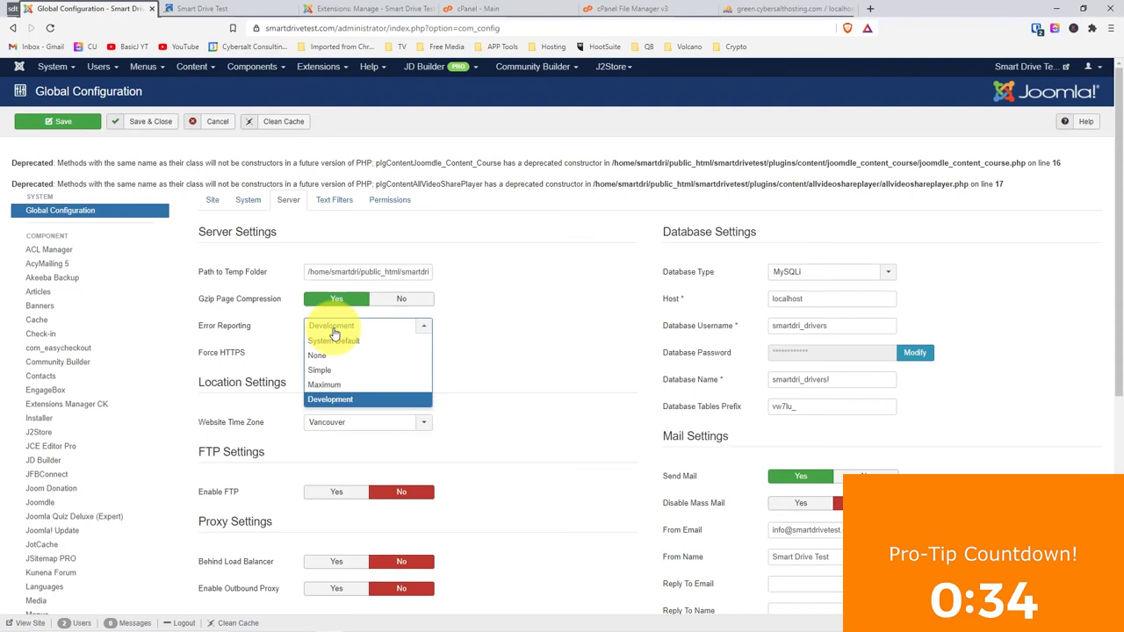
# Switch to the front-end tab and confirm the Smart Drive Test homepage loads normally.
pyautogui.click(202, 7)
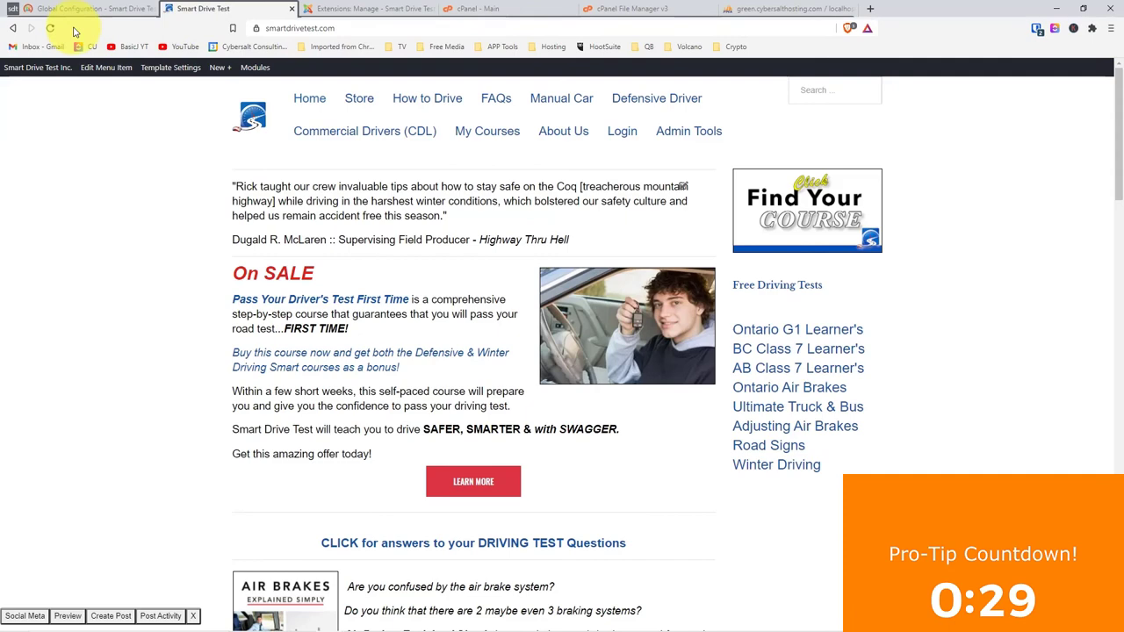